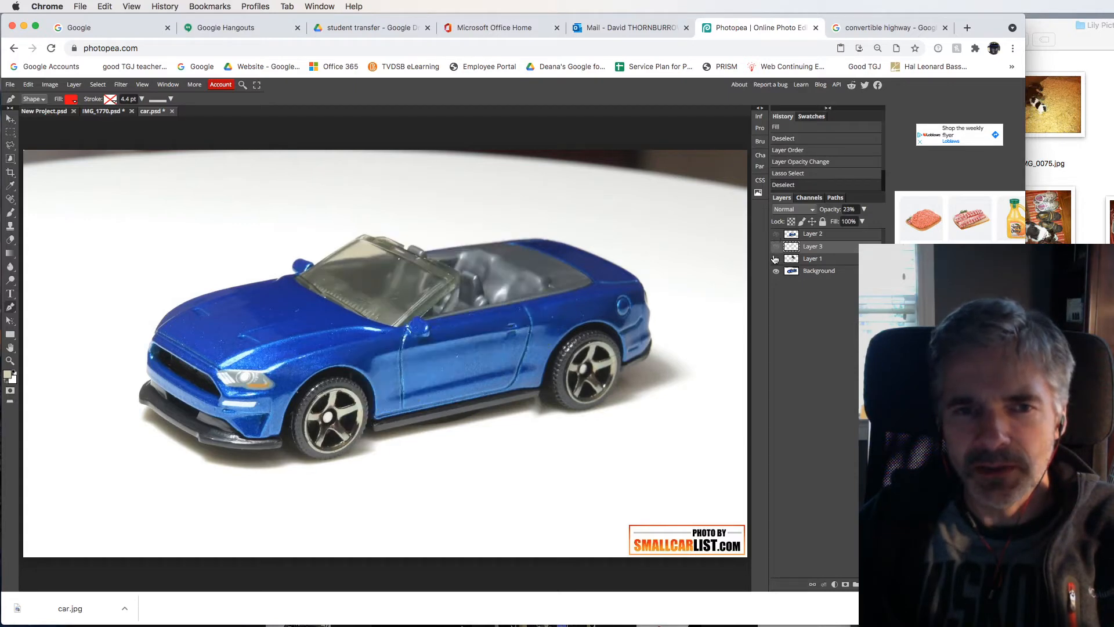
Auto-select the blue convertible on the Background layer with the Object Selection tool
left_click(775, 271)
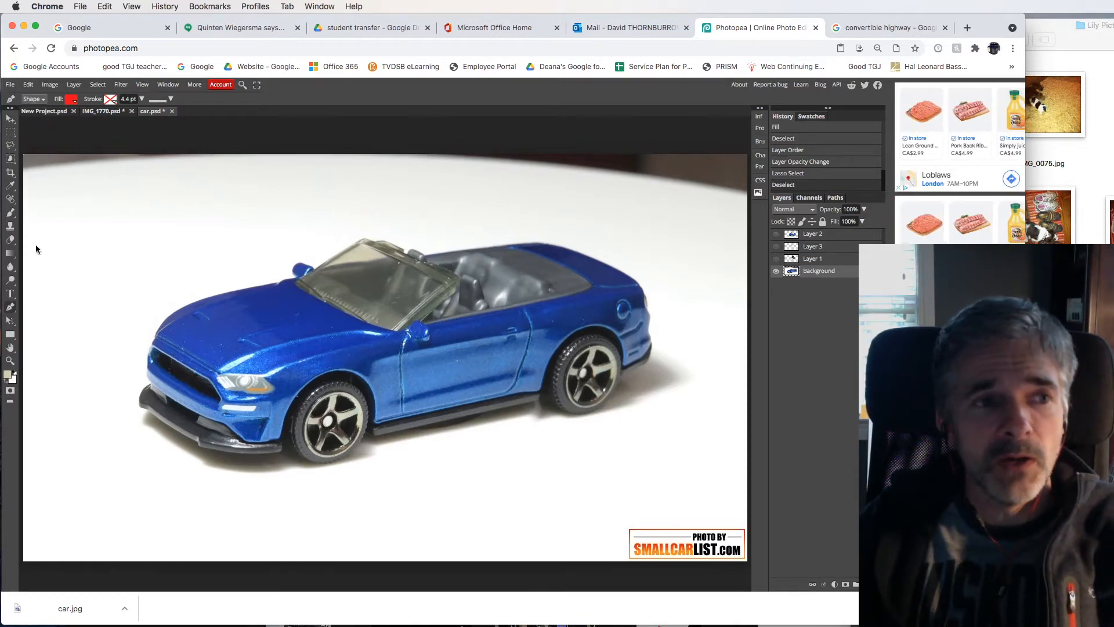
left_click(10, 158)
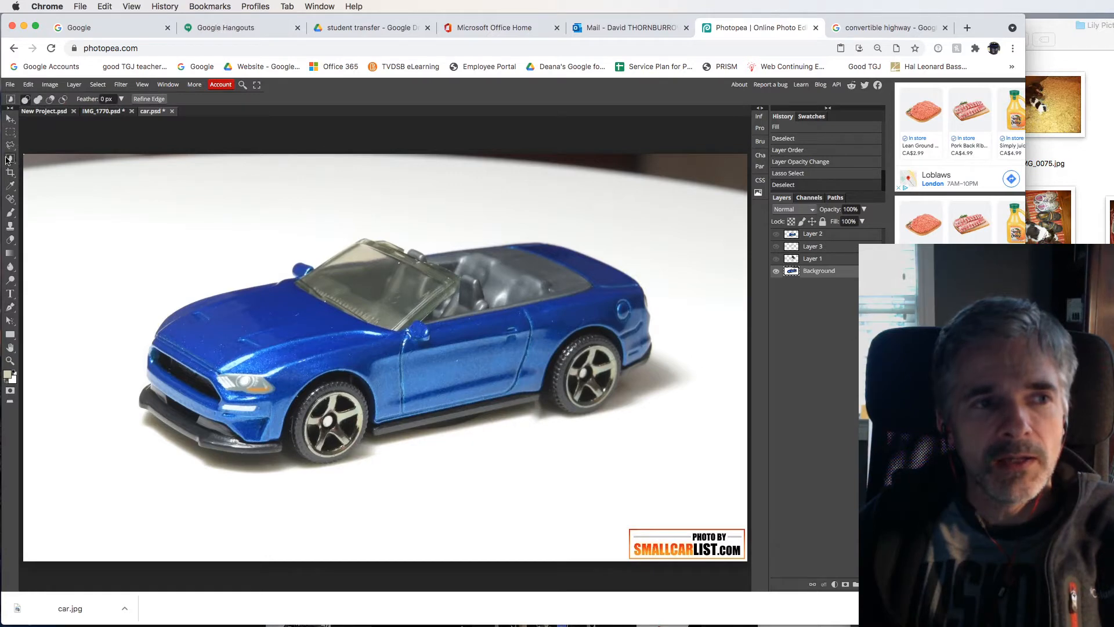
mouse_move(134, 218)
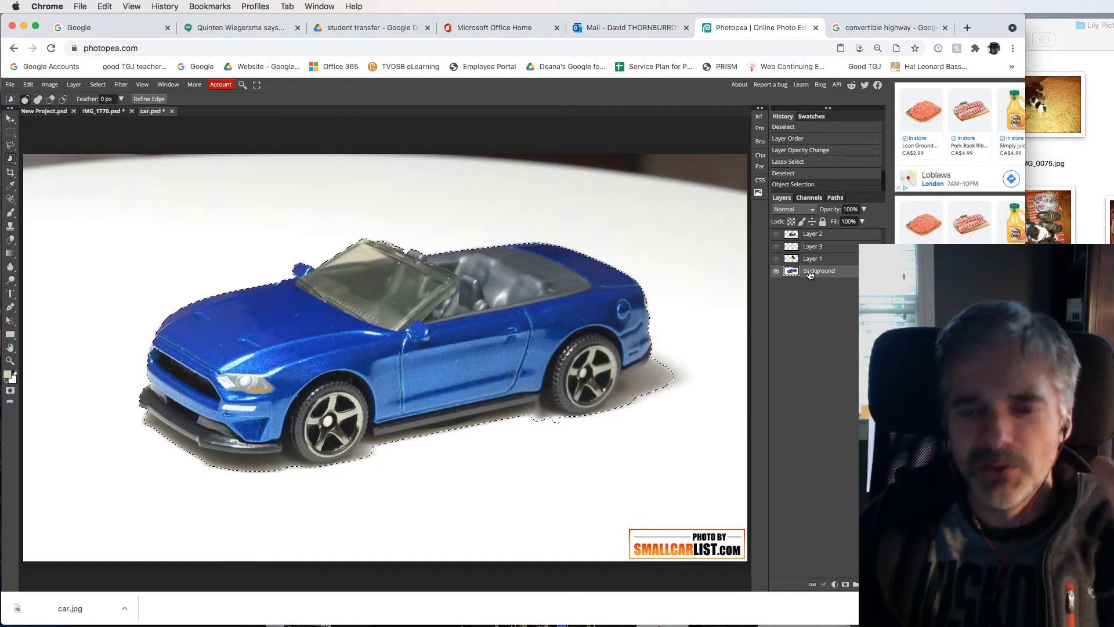
key("Delete")
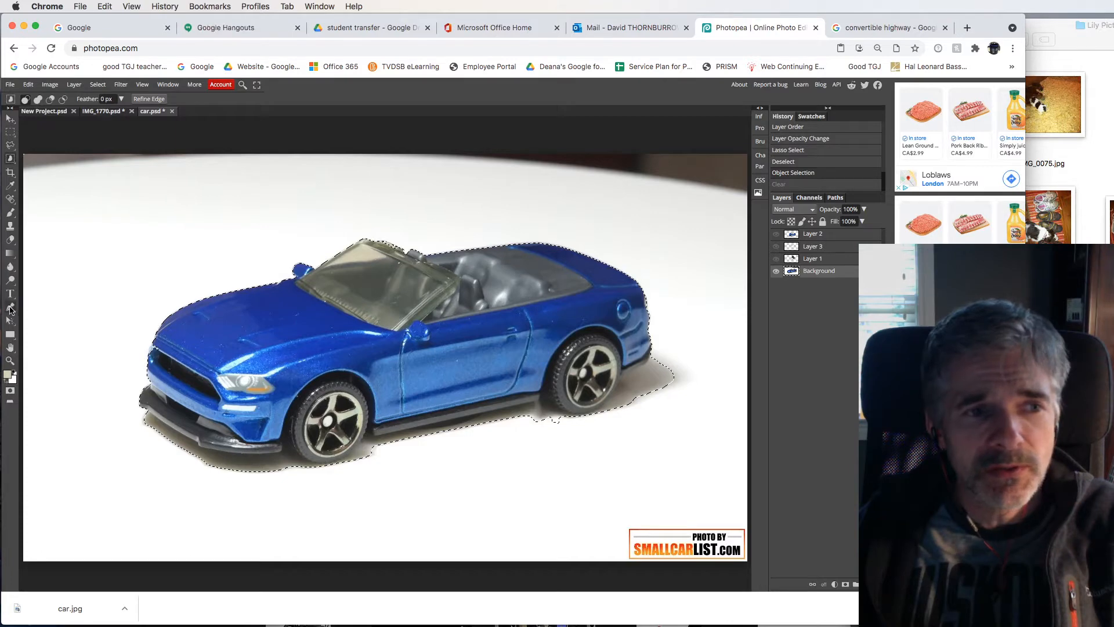
Remove the accidental red Shape 1 layer so only the car photo remains
left_click(10, 293)
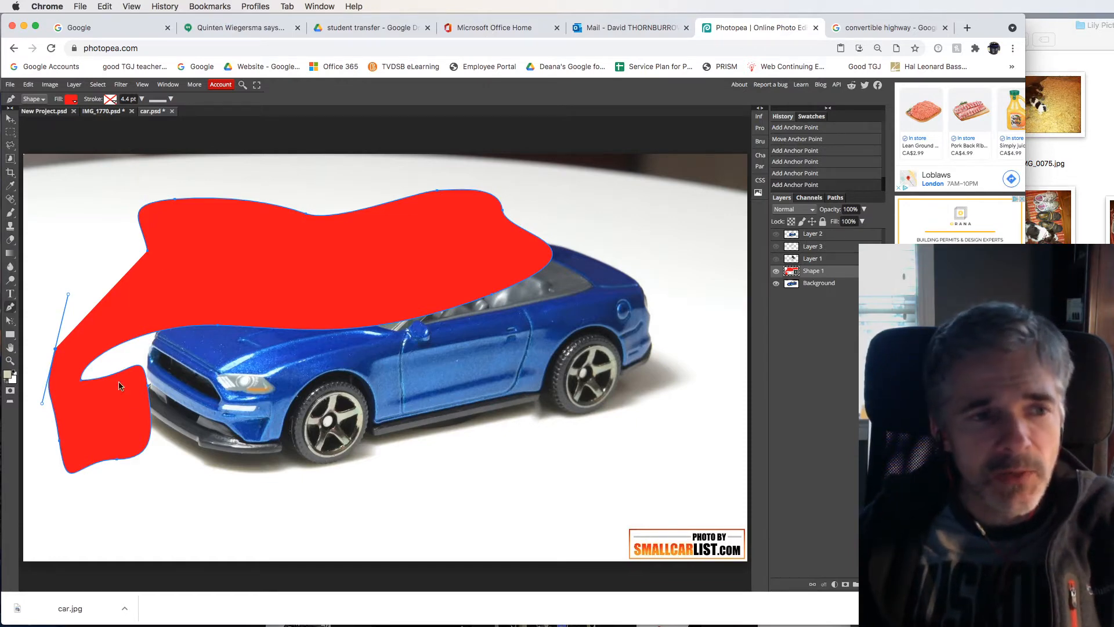
mouse_move(346, 271)
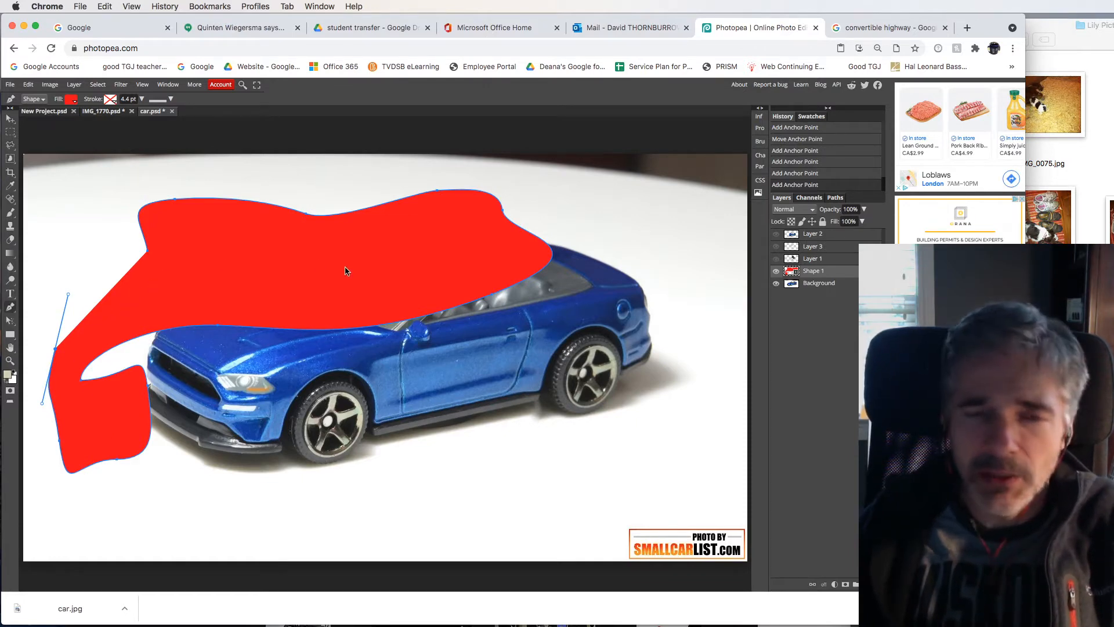
left_click(775, 270)
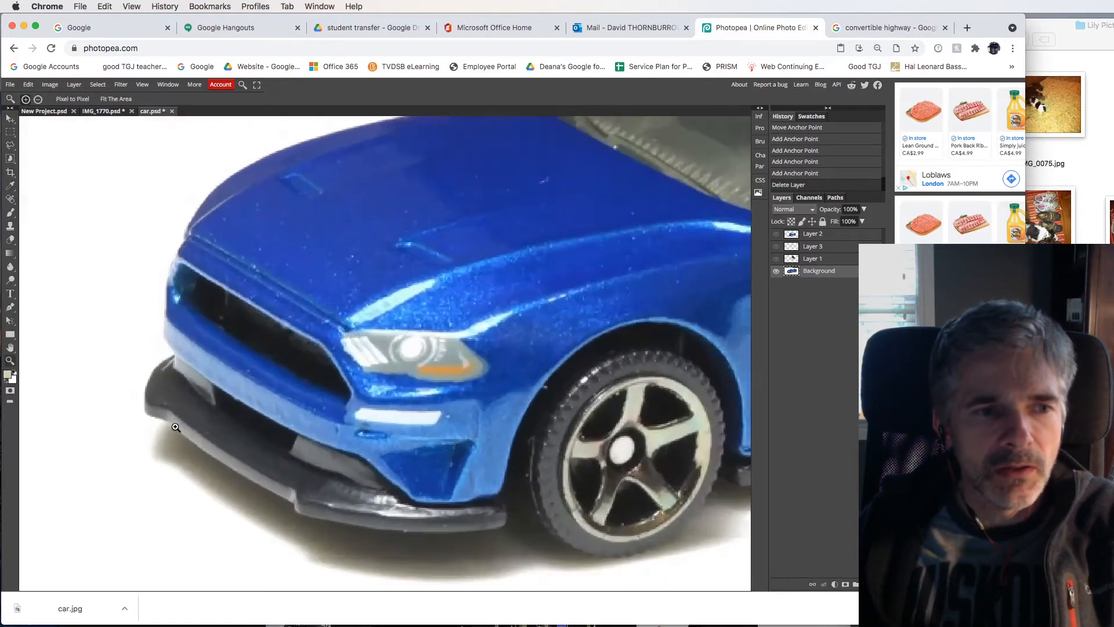
Zoom into the front bumper and switch the Pen tool from Shape to Path drawing
left_click(176, 426)
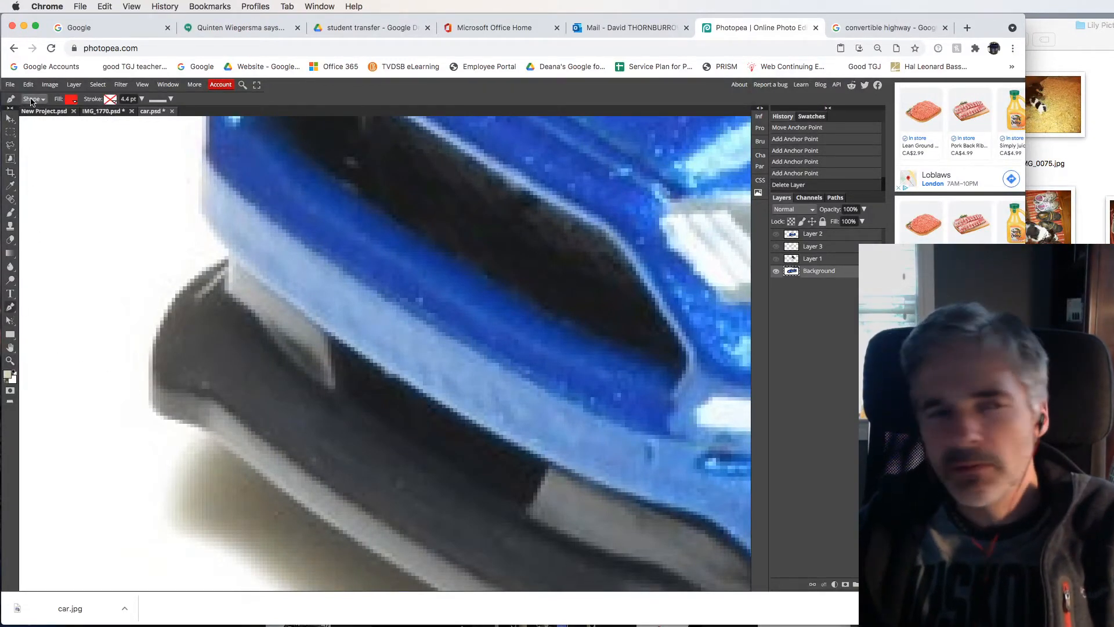
left_click(34, 98)
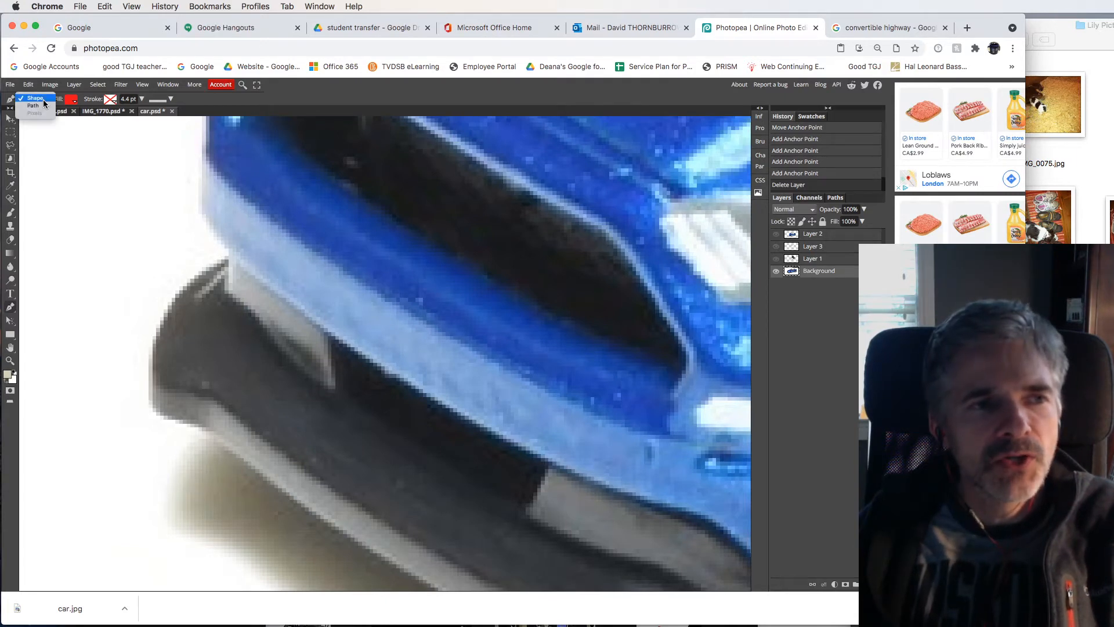
left_click(33, 106)
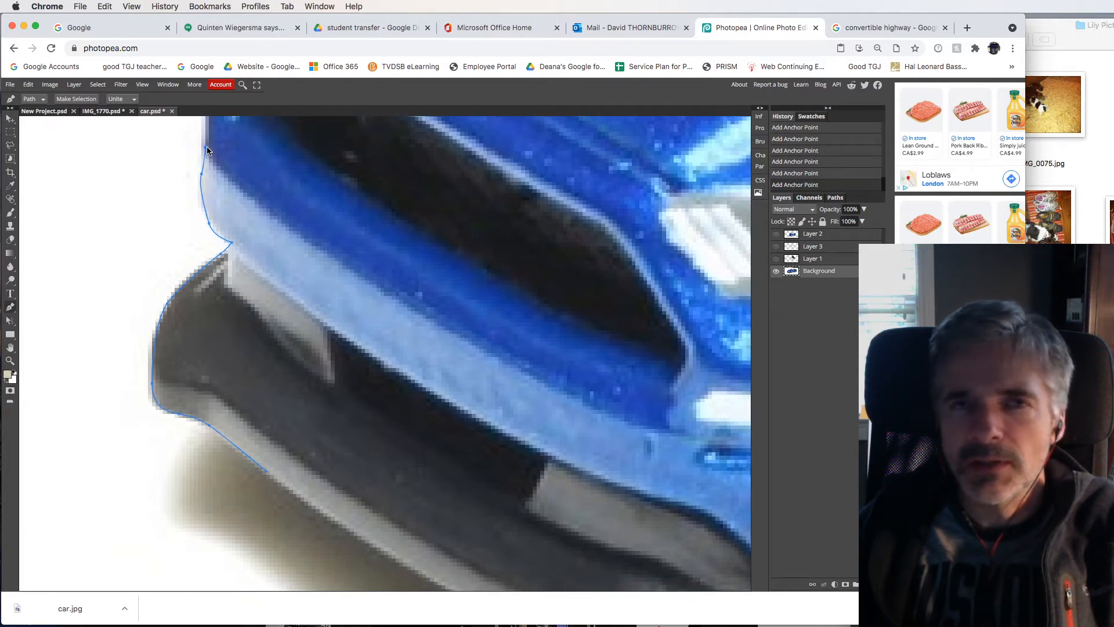
mouse_move(228, 153)
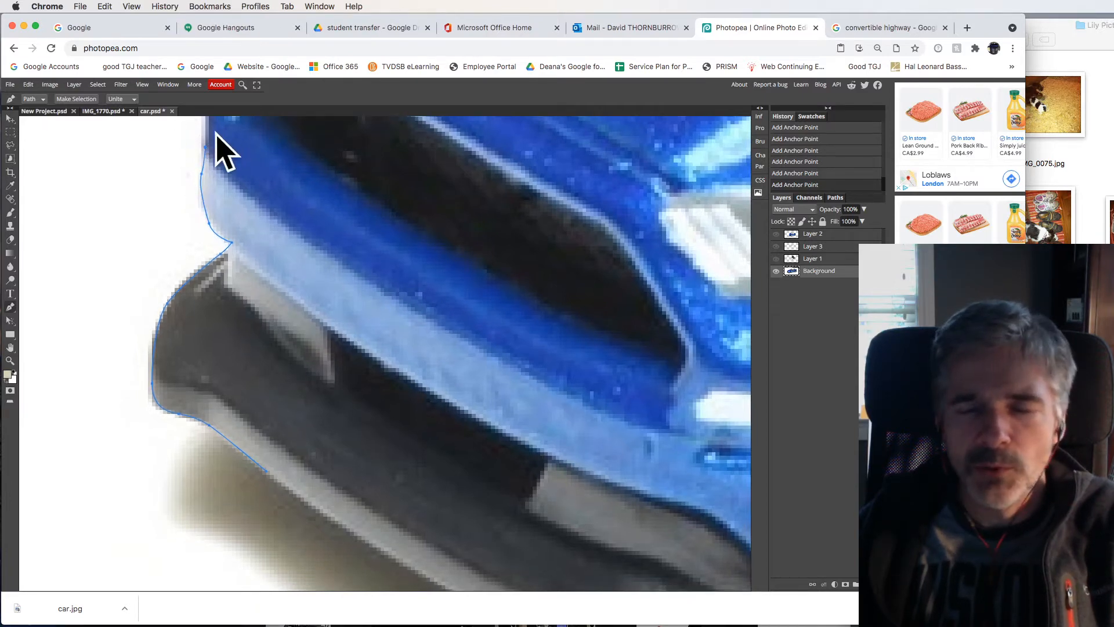
mouse_move(280, 159)
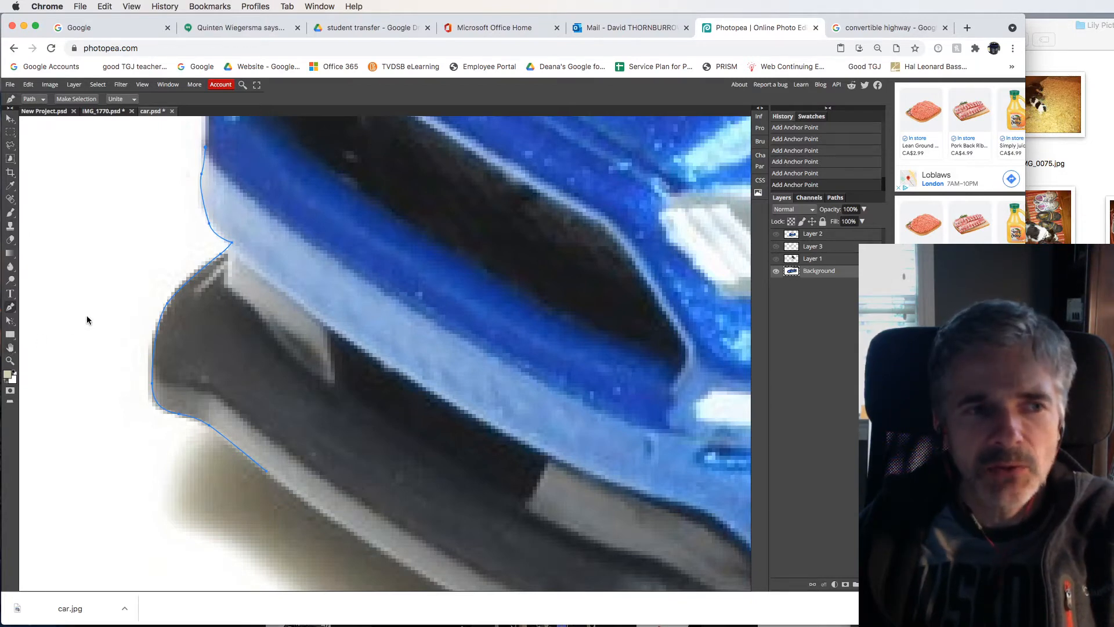
Add anchor points along the hood edge extending the path toward the mirror
left_click(90, 330)
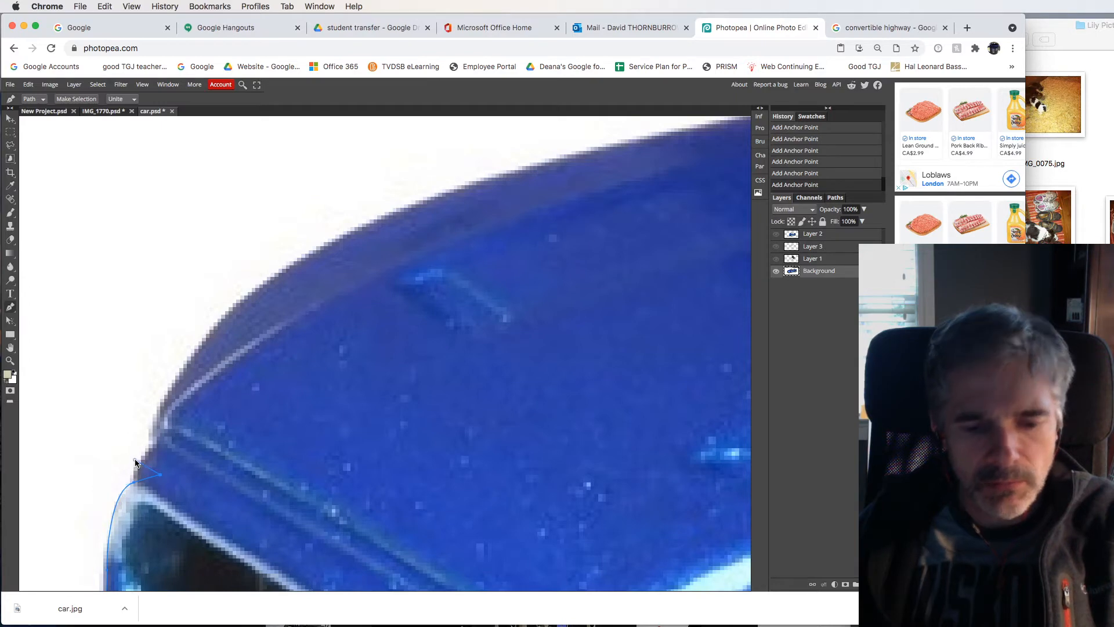
left_click(157, 480)
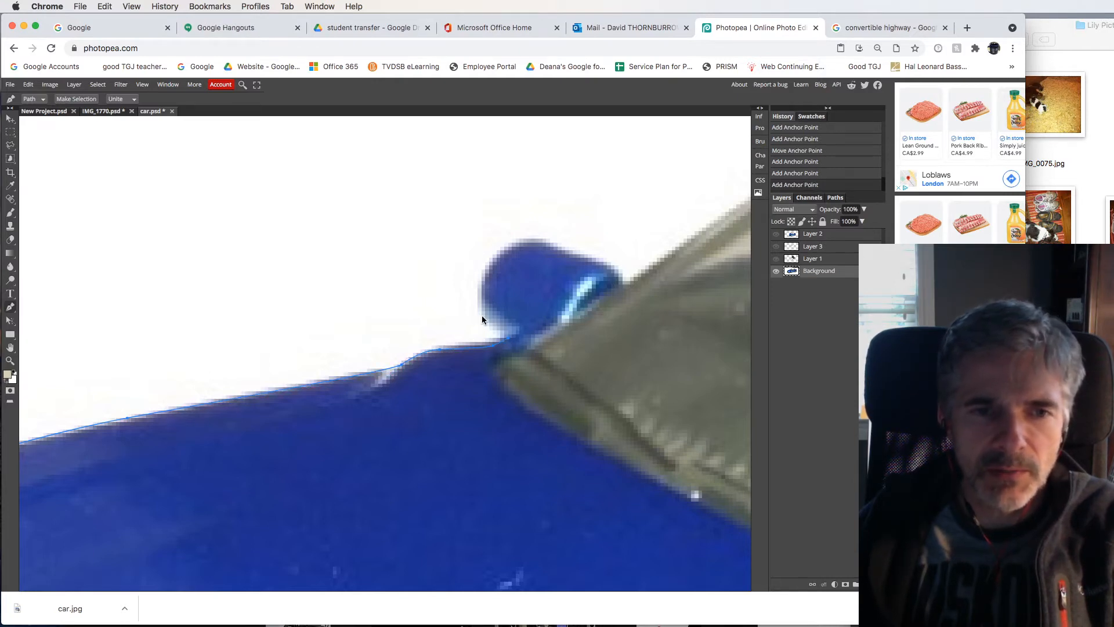
Trace the path around the side mirror, windshield frame and down the rear body curve
left_click(483, 312)
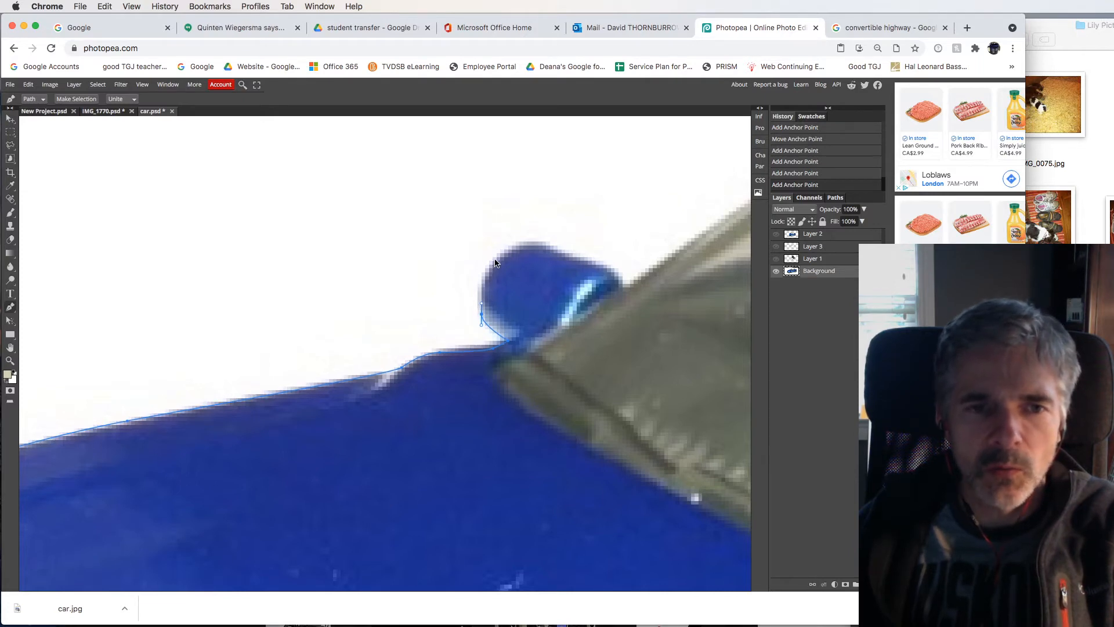
left_click(611, 271)
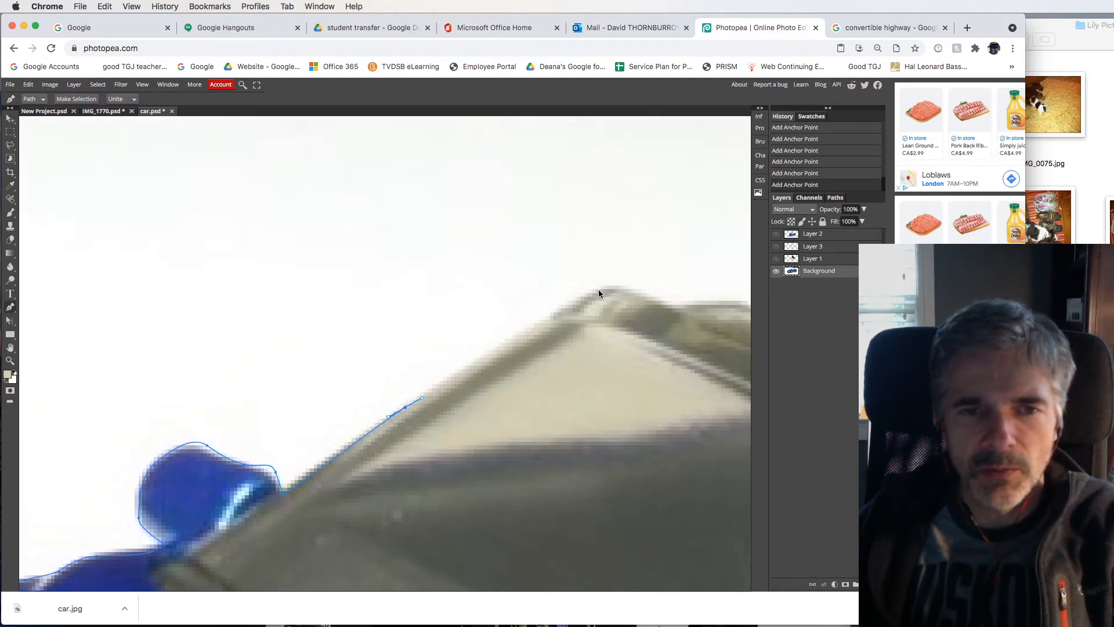
left_click(643, 299)
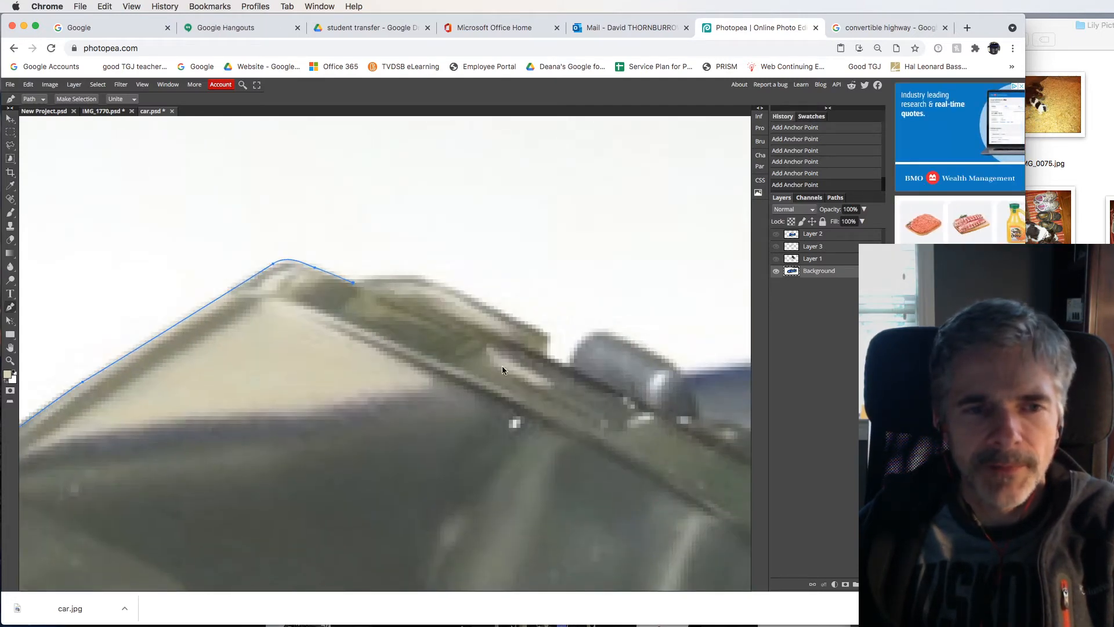
left_click(566, 371)
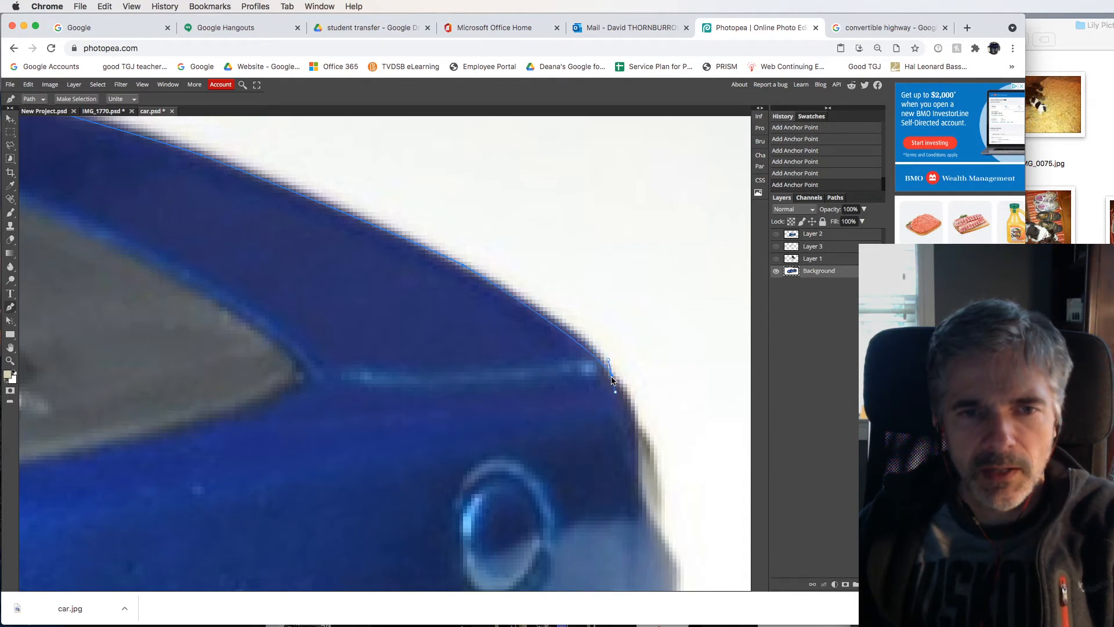
left_click(636, 415)
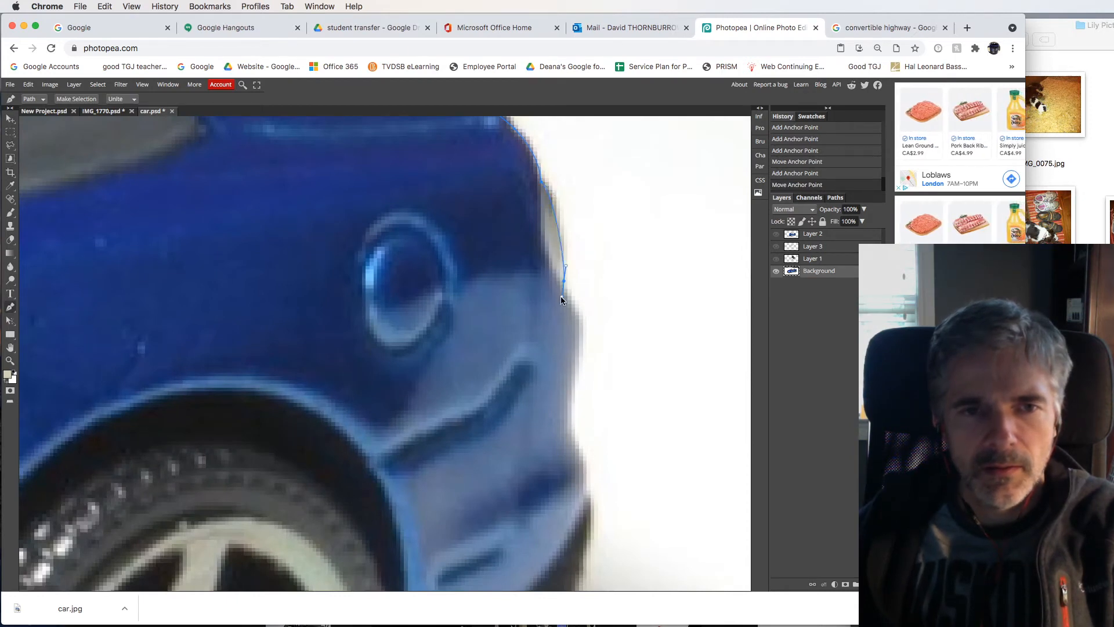
left_click(564, 297)
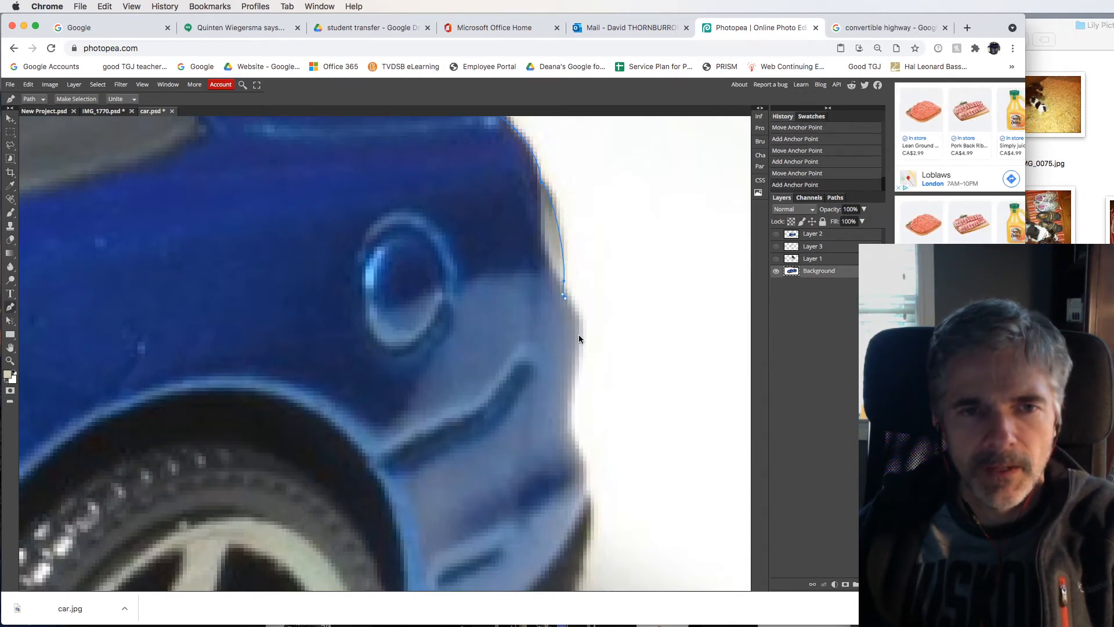
left_click(568, 422)
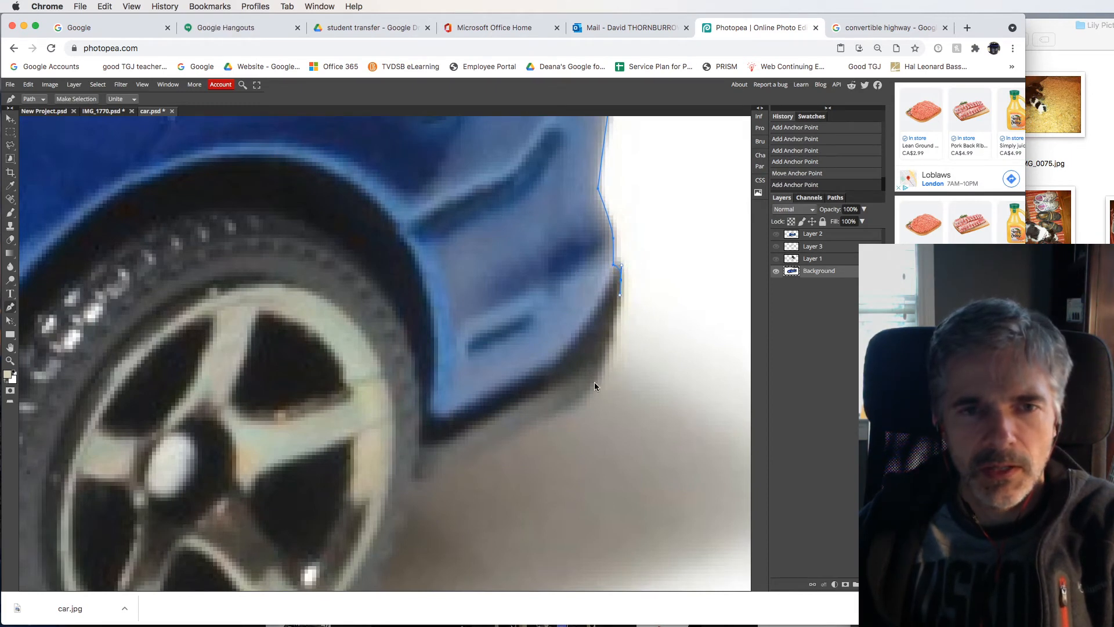
Continue the path along the lower body, around the rear tyre to the side sill corner
left_click(510, 449)
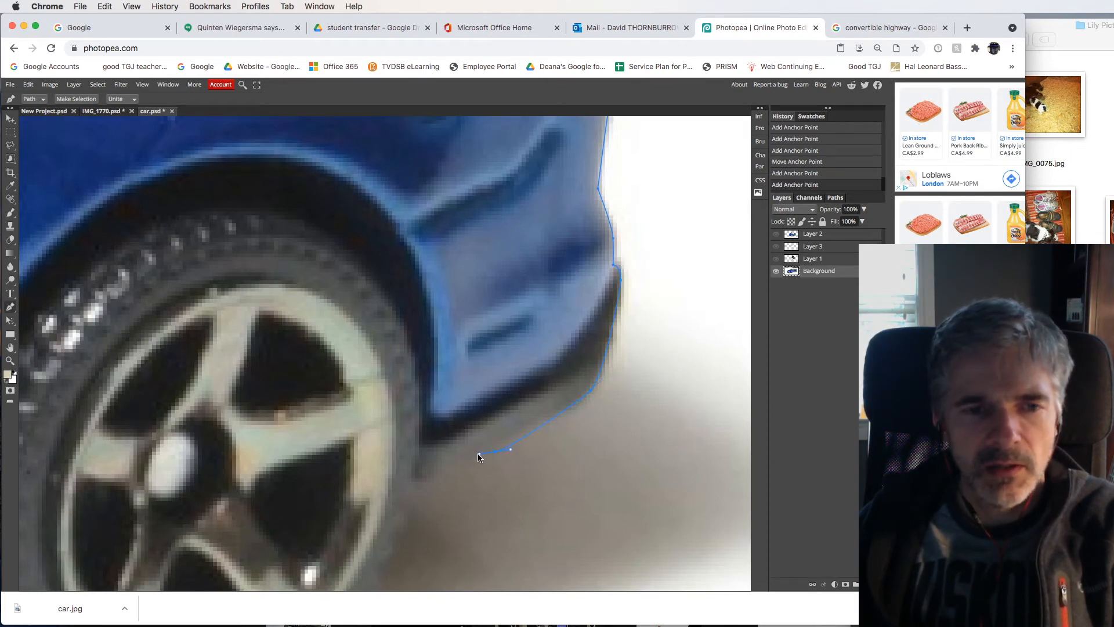
left_click(442, 474)
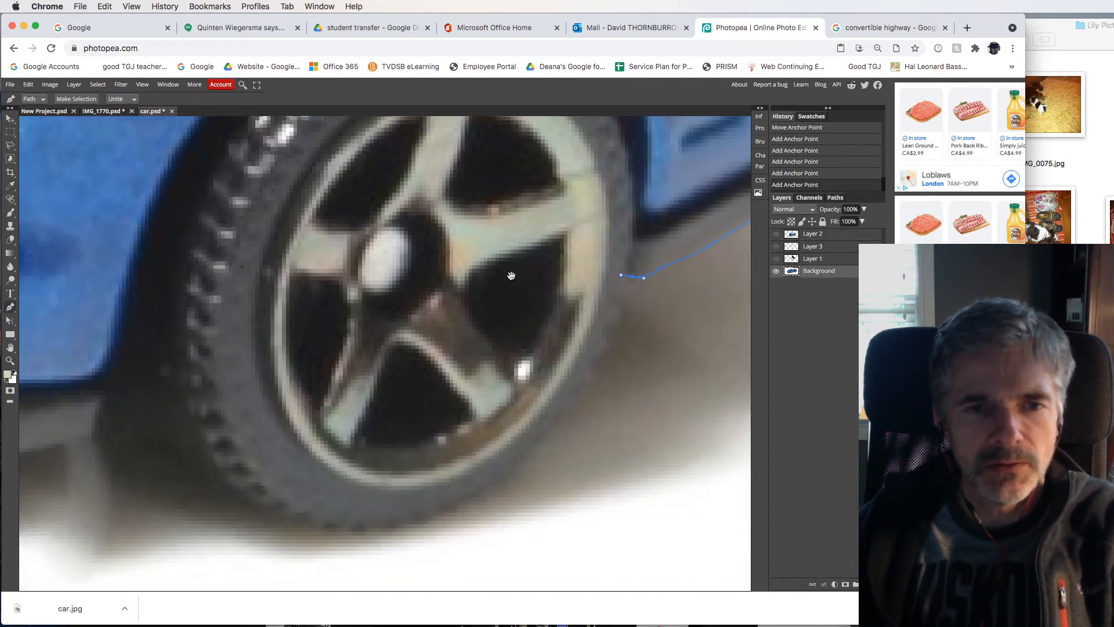
left_click(603, 353)
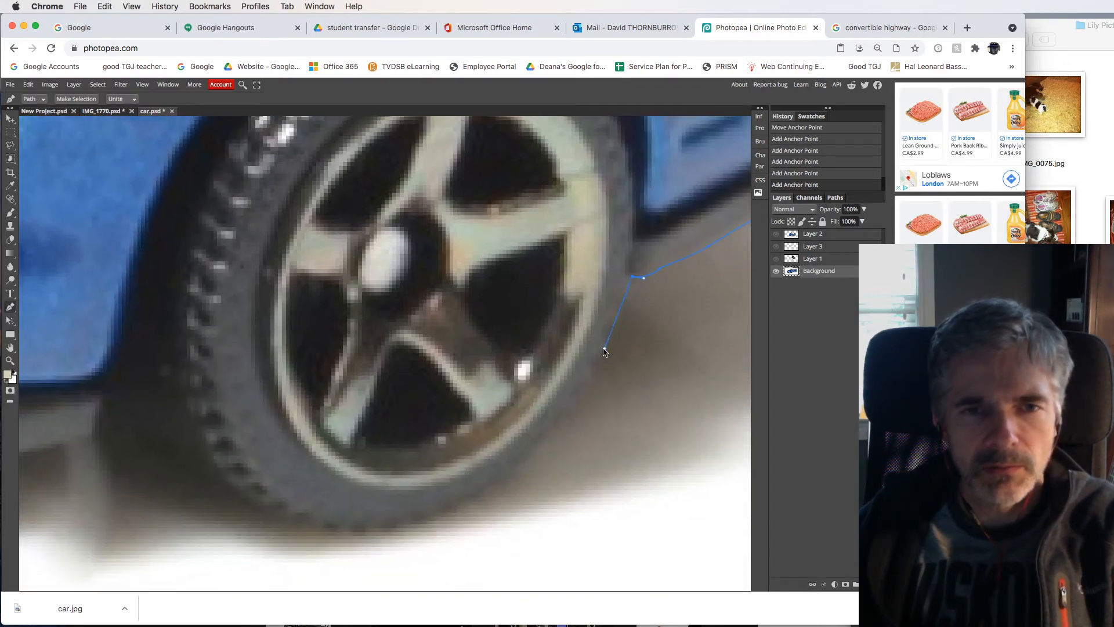
left_click(591, 384)
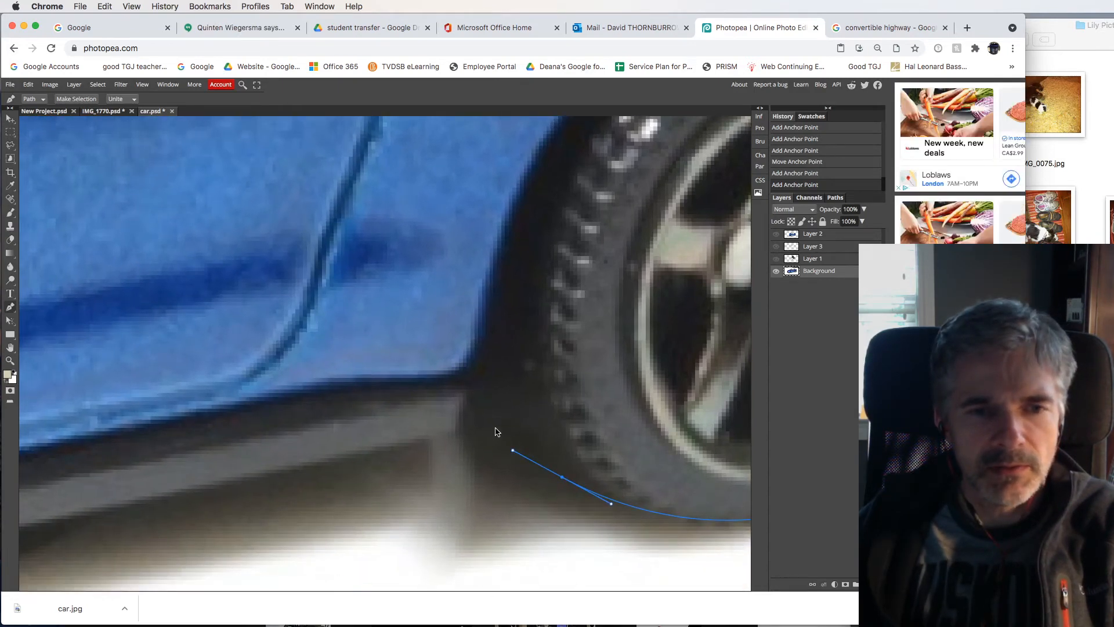
left_click(504, 432)
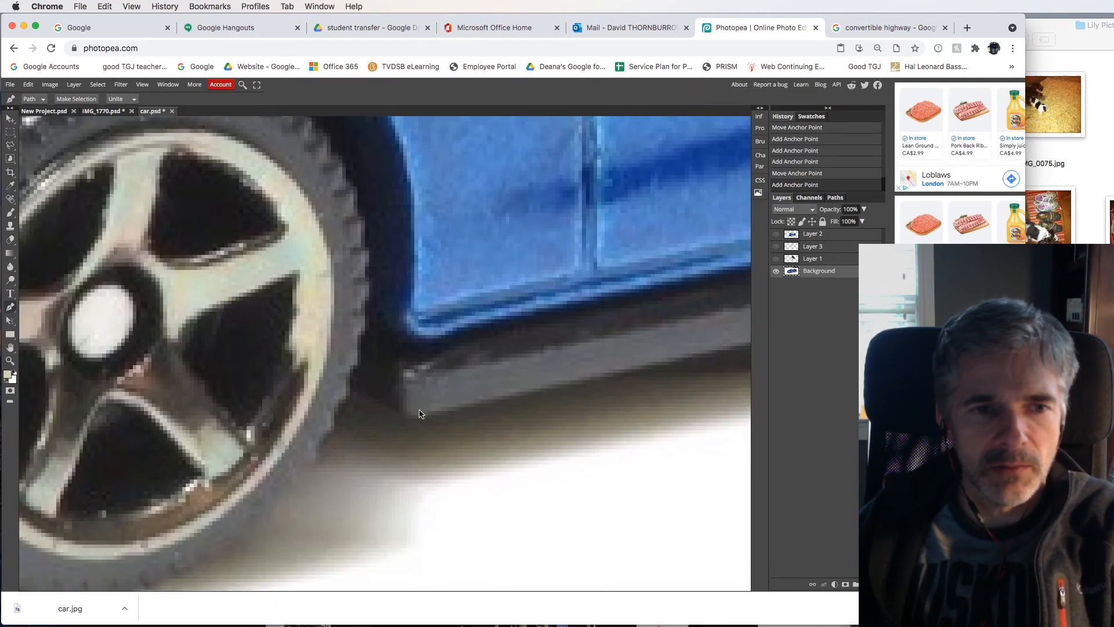
left_click(365, 398)
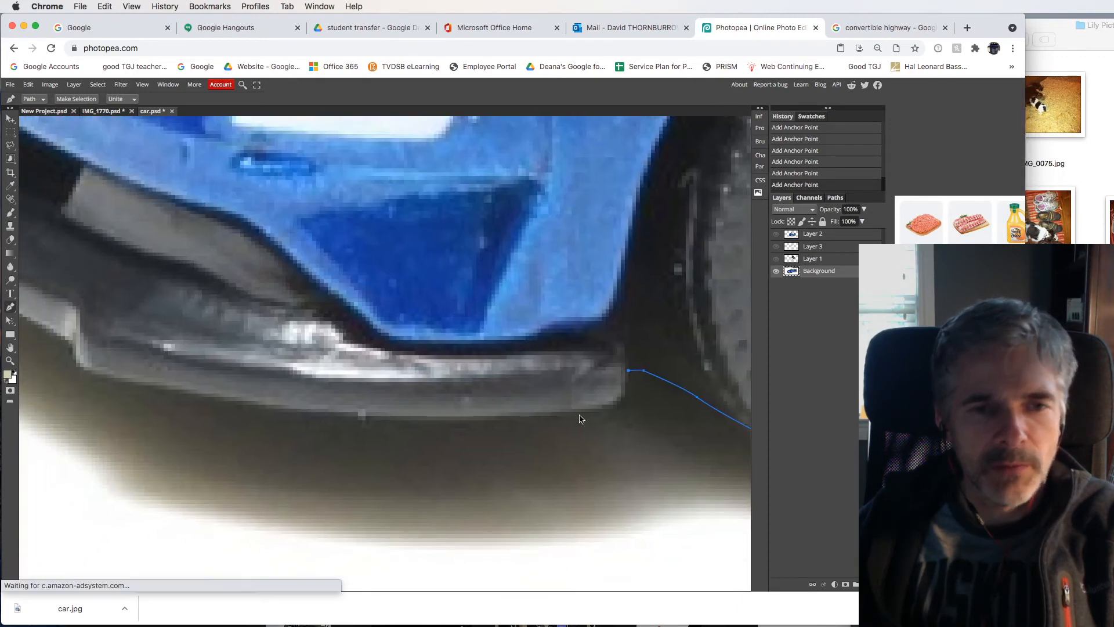
Trace the front bumper's lower edge up to the notch, closing the path around the car
left_click(615, 406)
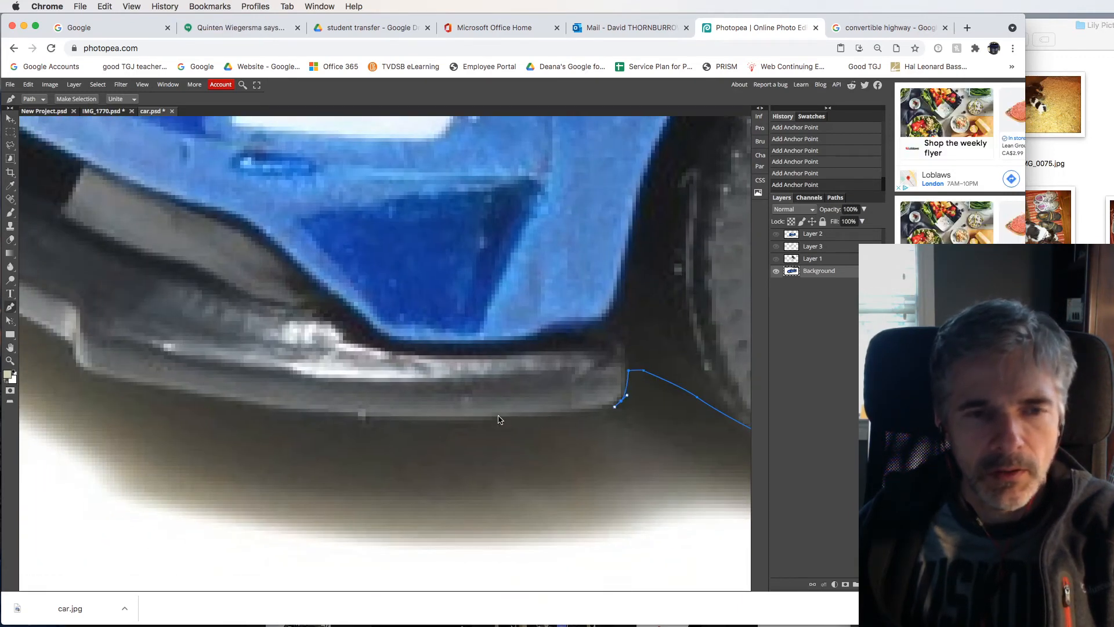
left_click(420, 424)
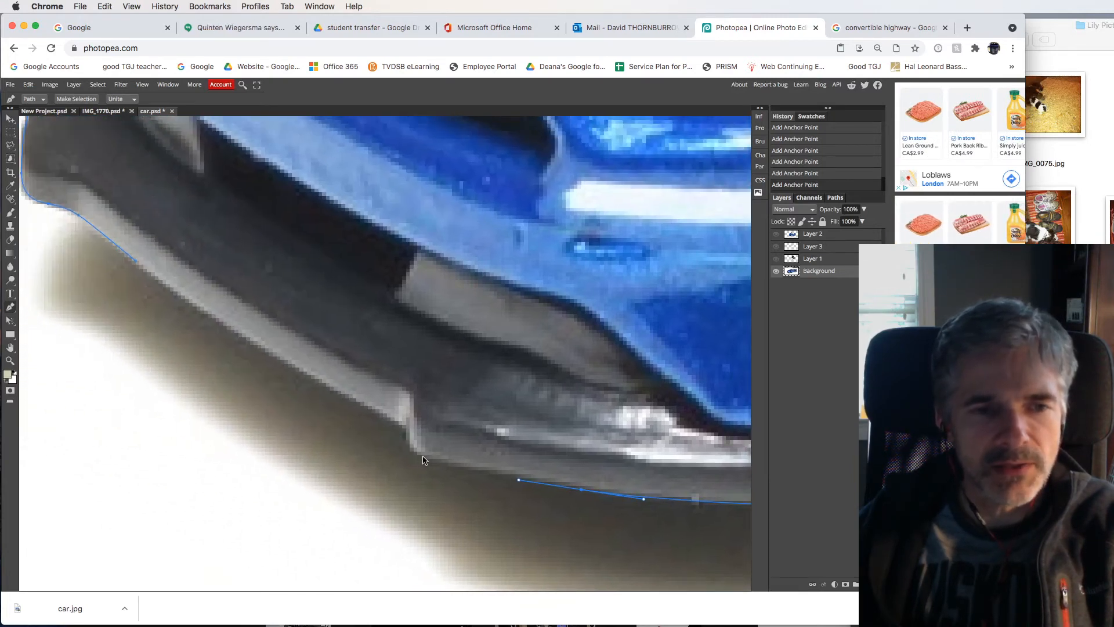
left_click(405, 445)
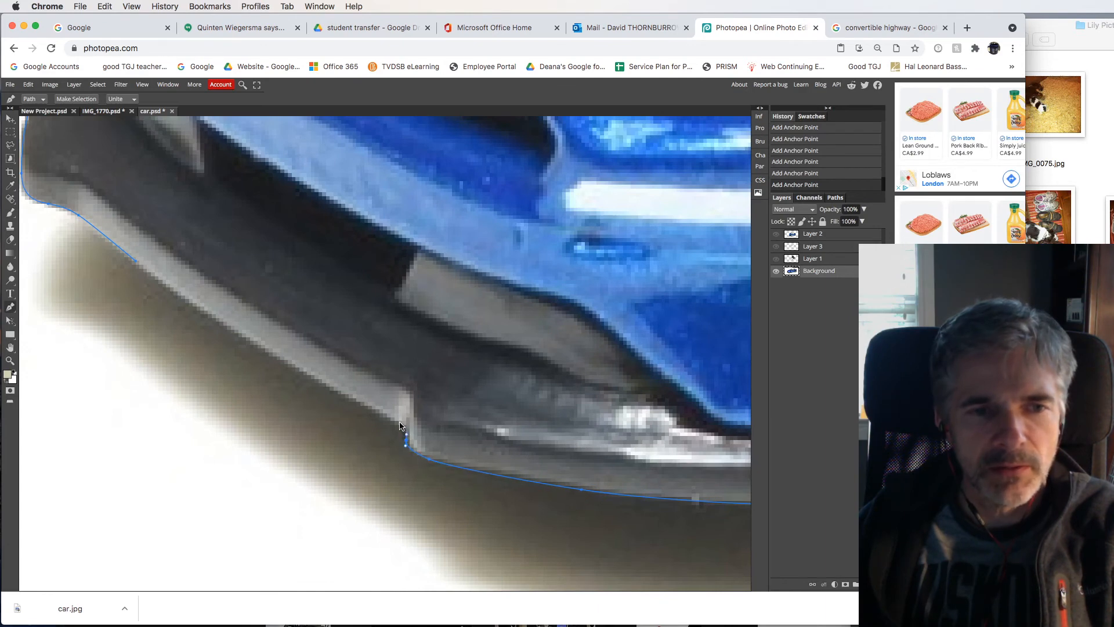
left_click(299, 367)
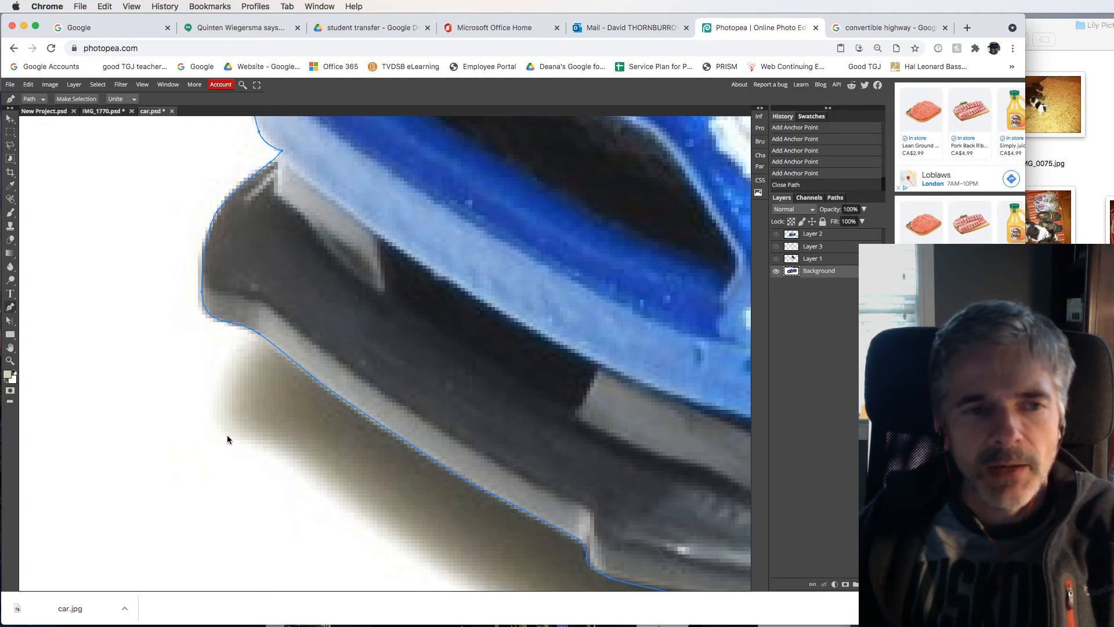
mouse_move(285, 355)
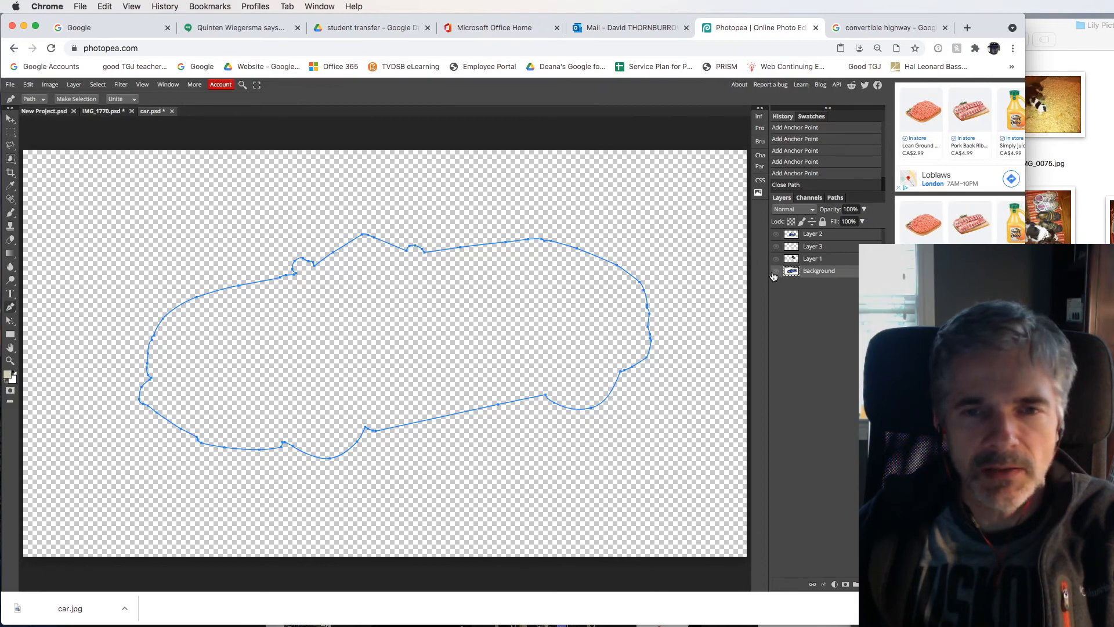
Show the photo and drag anchors with Direct Selection so the outline hugs the body
left_click(775, 270)
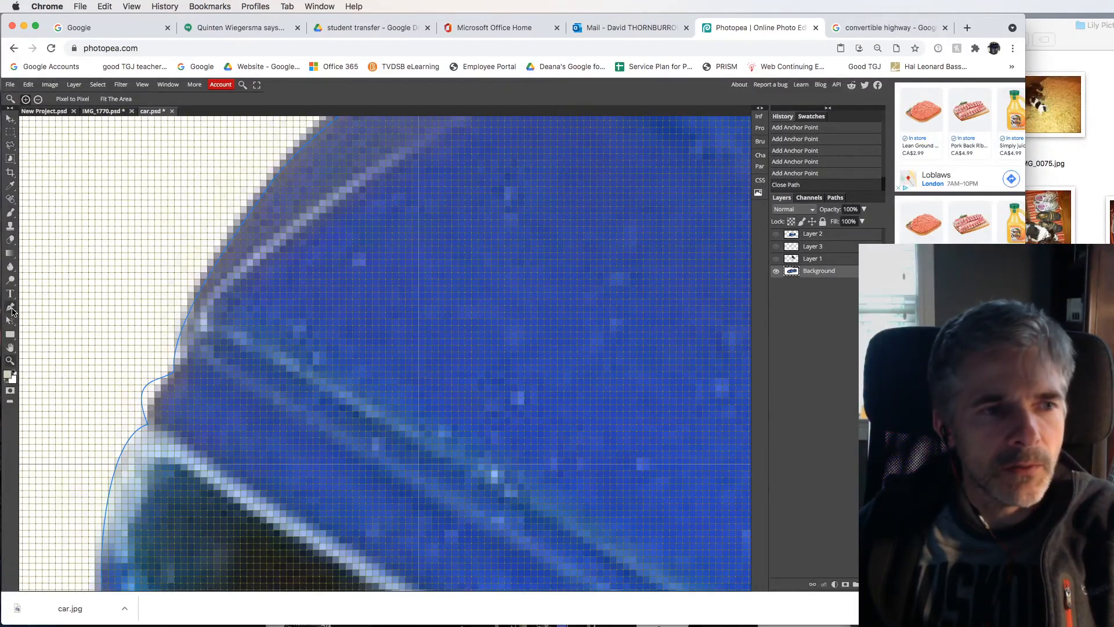
left_click(11, 293)
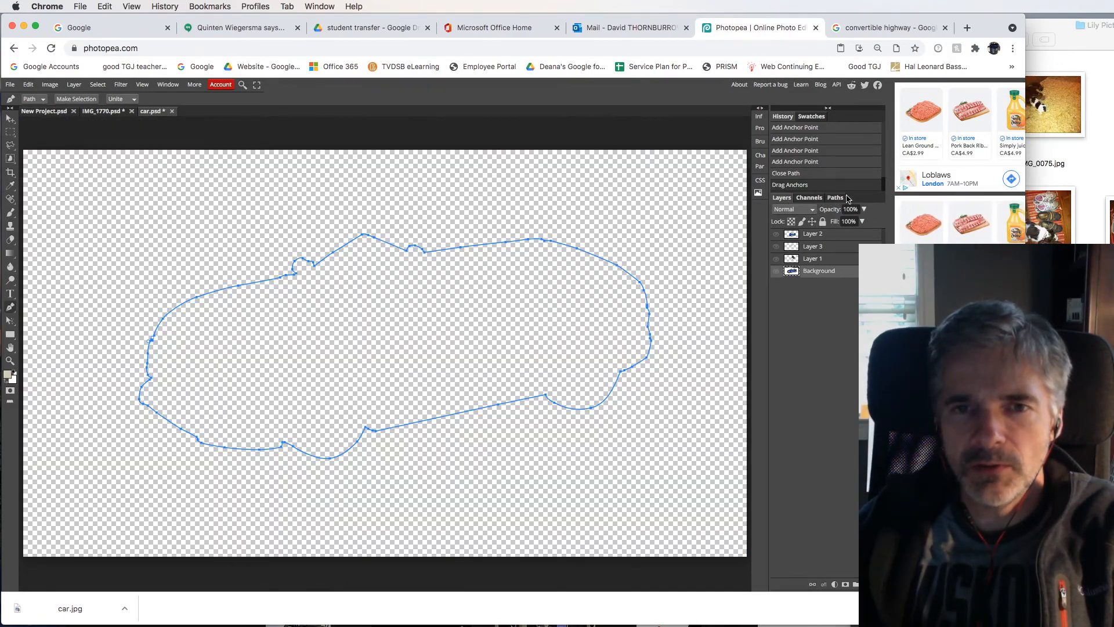
Load the Work Path as a selection from the Paths panel and return to Layers
left_click(835, 197)
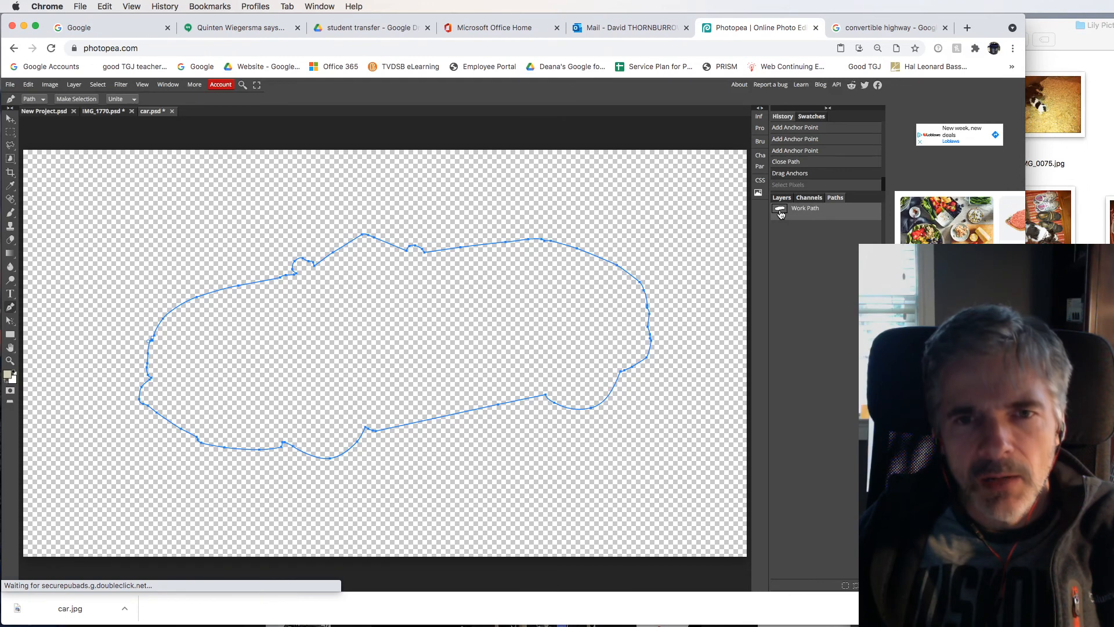
left_click(787, 185)
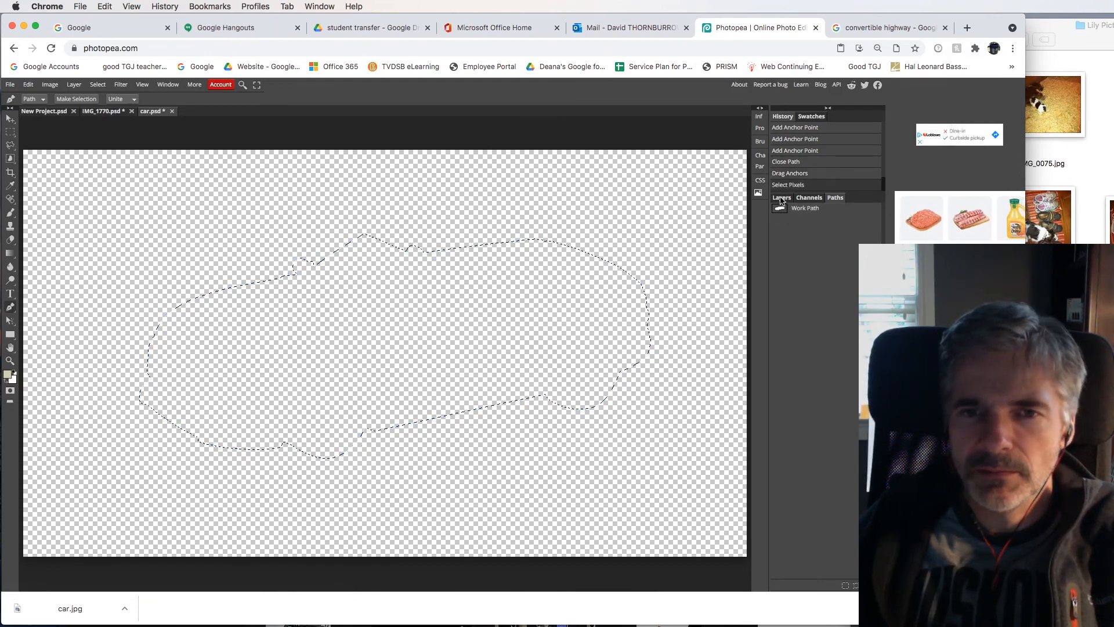
left_click(781, 197)
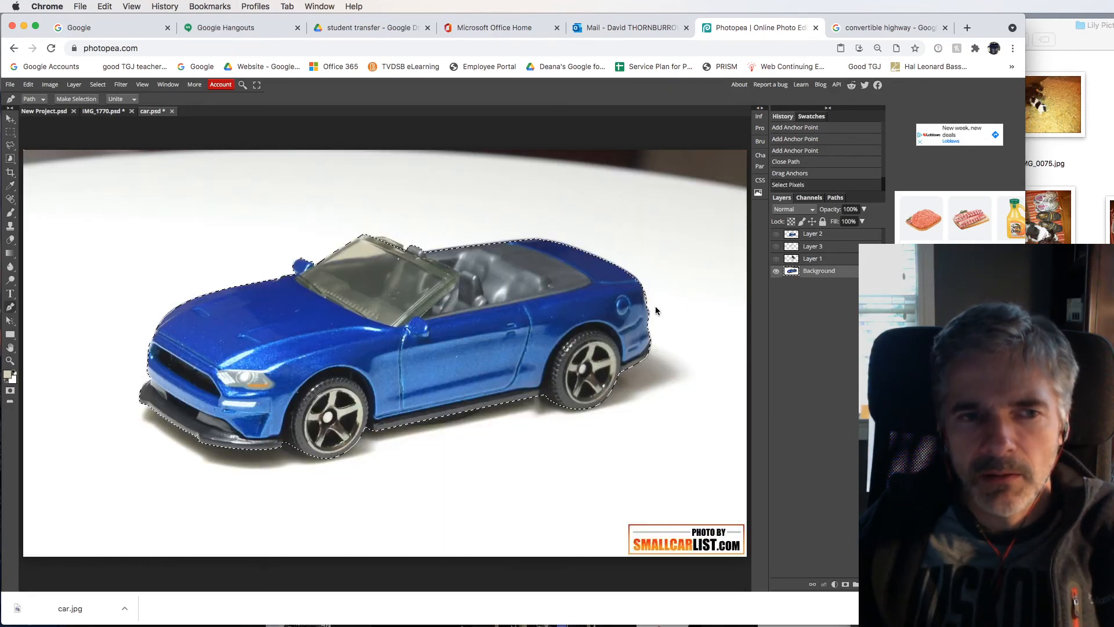
mouse_move(608, 378)
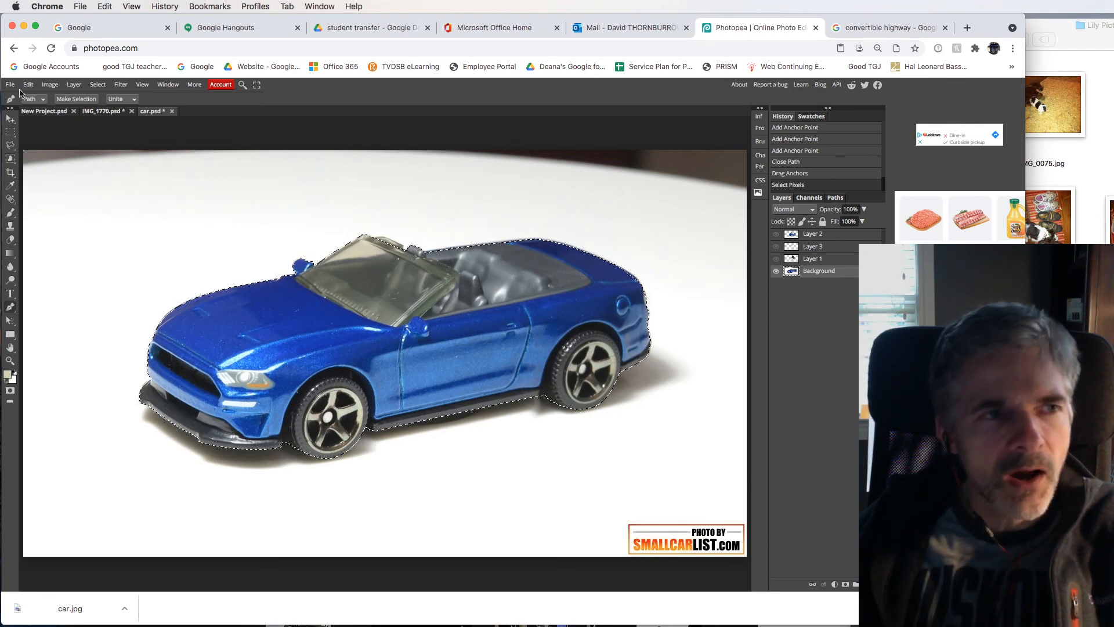
mouse_move(28, 87)
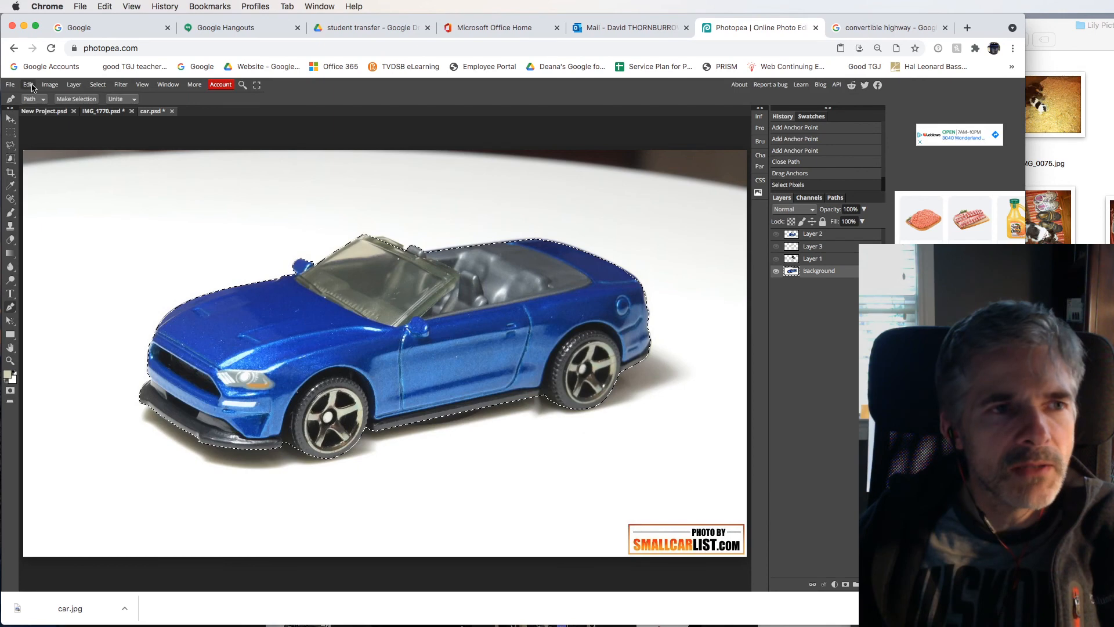
Copy and paste the selected car onto its own new layer over transparency
left_click(780, 185)
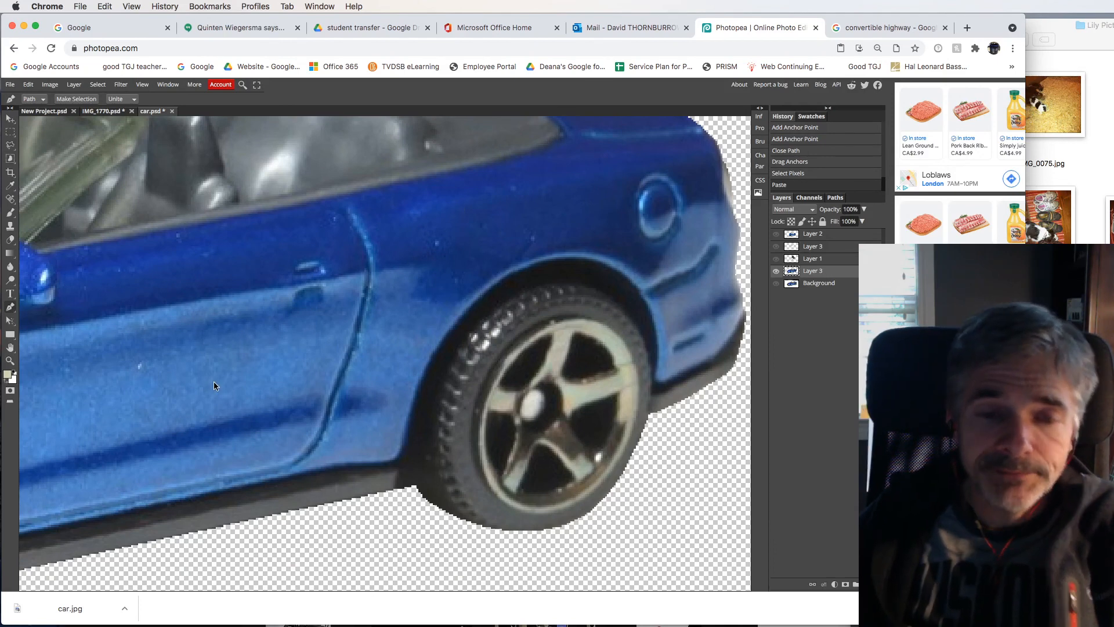
left_click(241, 27)
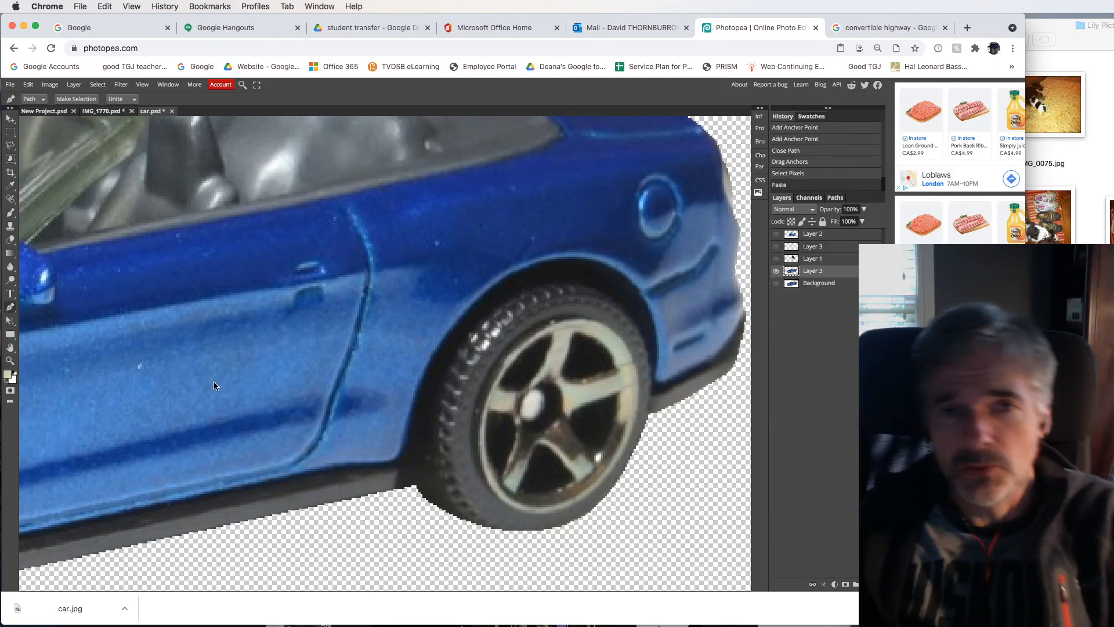